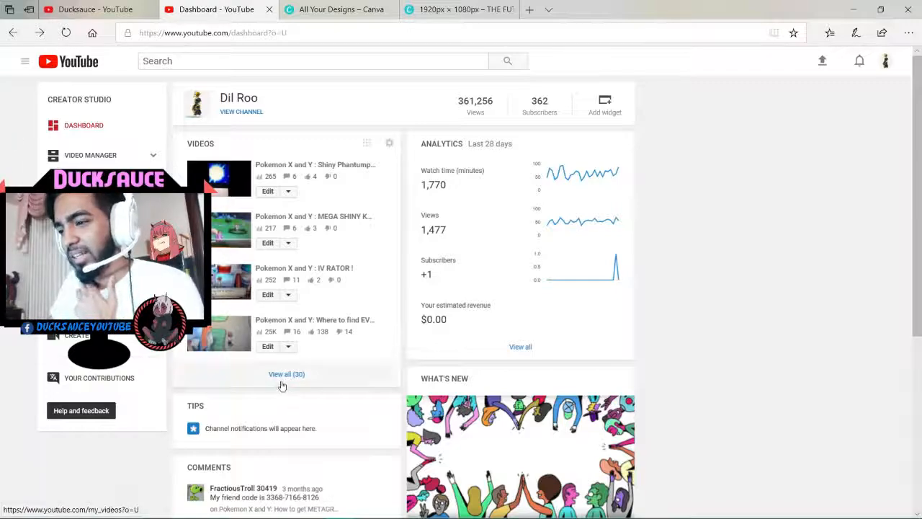
# From the dashboard's Videos card, go to the full list of all 30 videos.
pyautogui.click(285, 375)
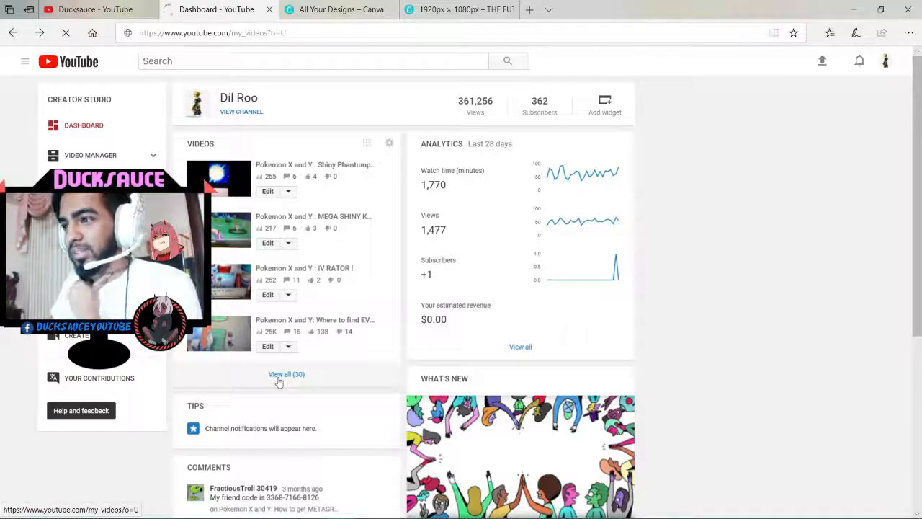
# Load the Video Manager showing the 30 Pokemon X and Y videos, newest first.
pyautogui.click(286, 375)
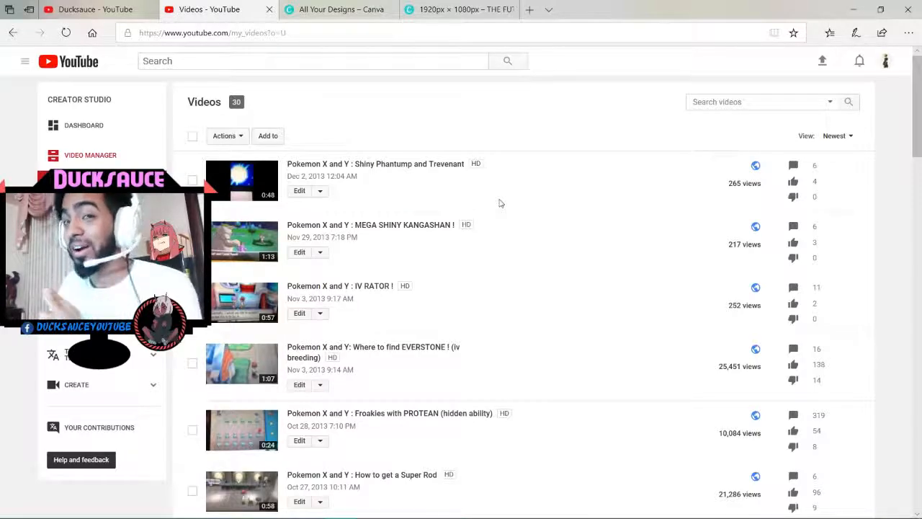
pyautogui.moveTo(497, 210)
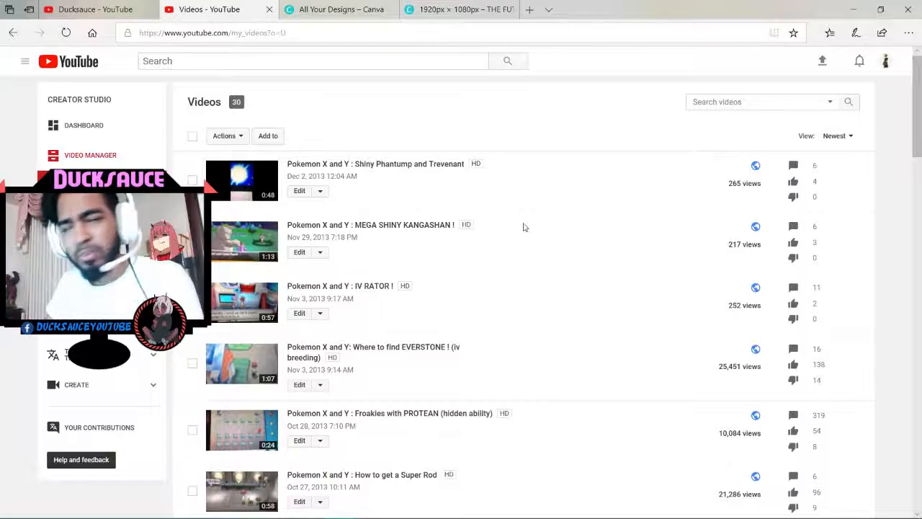
pyautogui.moveTo(536, 228)
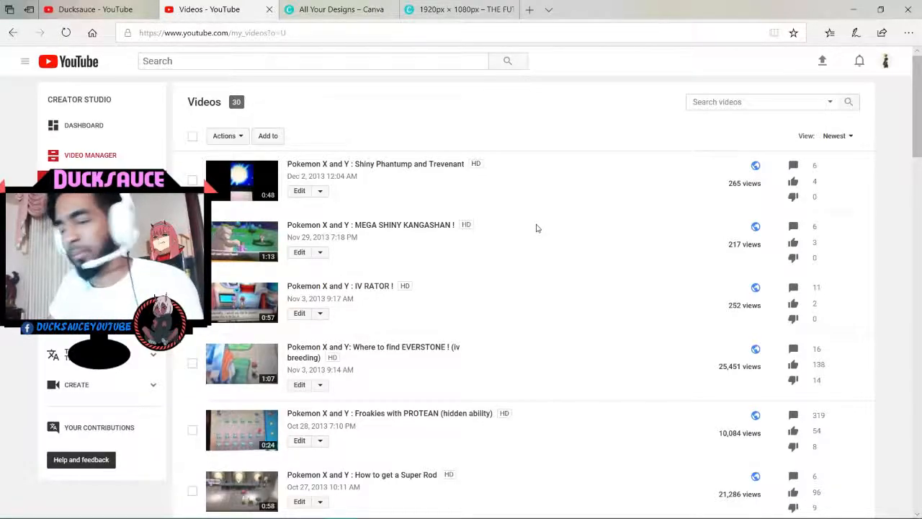
pyautogui.scroll(-3)
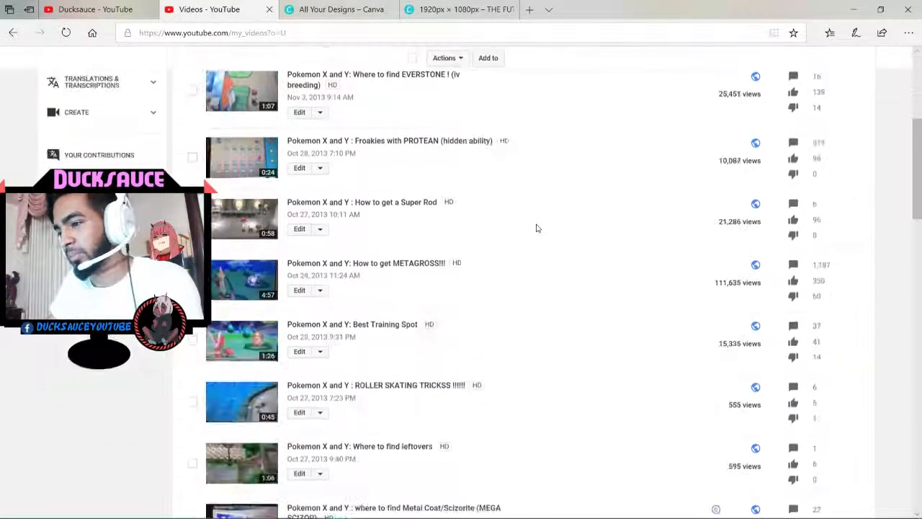
pyautogui.scroll(-3)
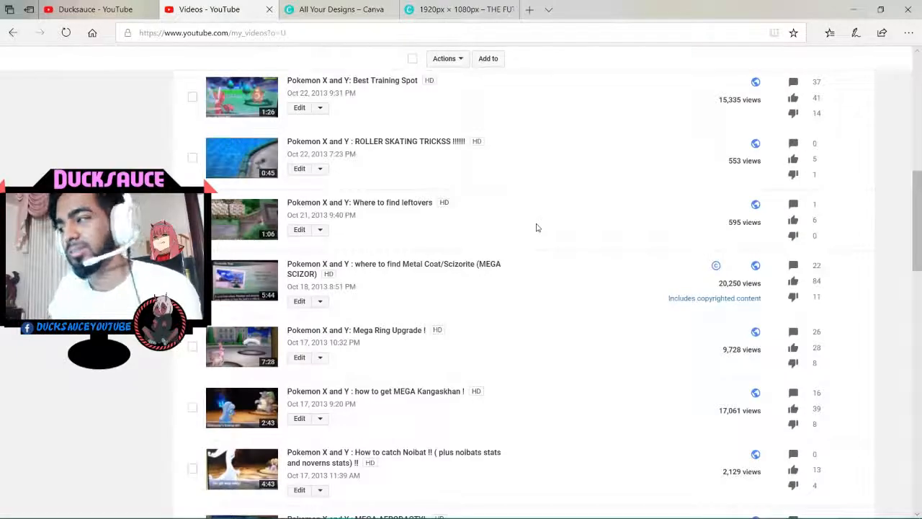
pyautogui.scroll(3)
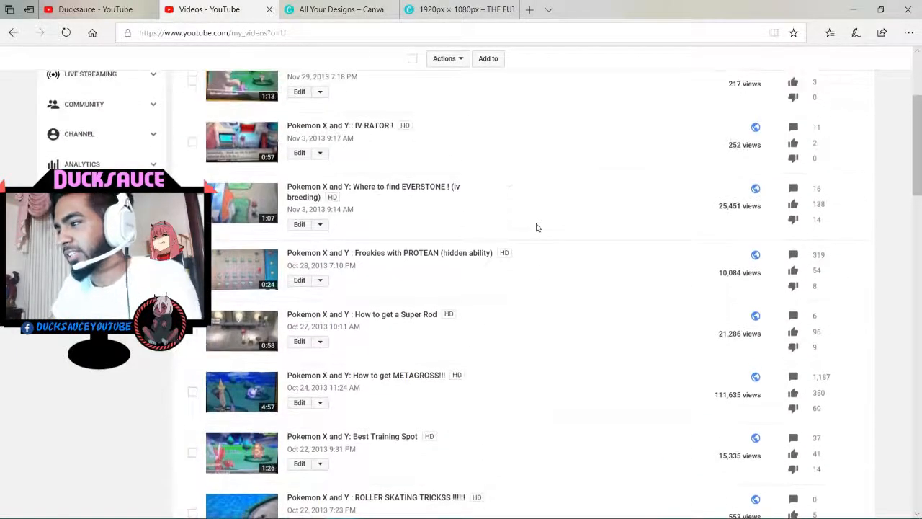
pyautogui.moveTo(684, 231)
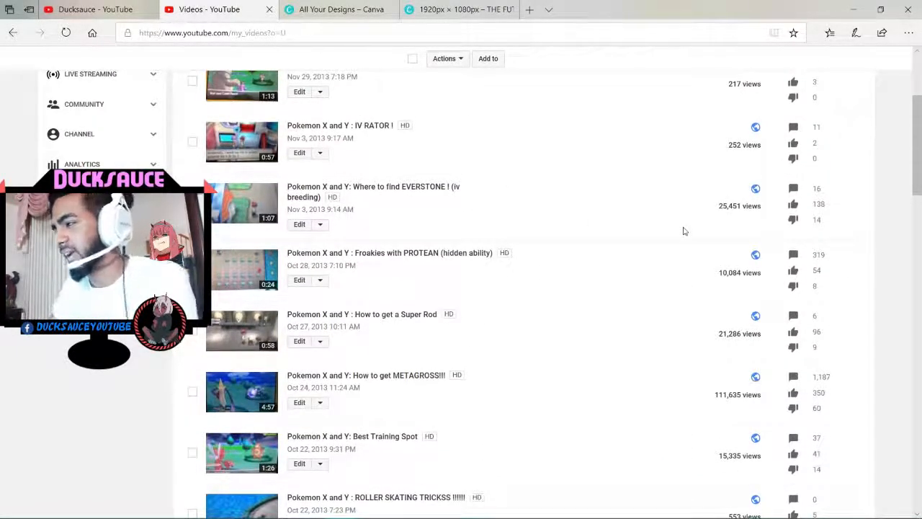
pyautogui.scroll(-3)
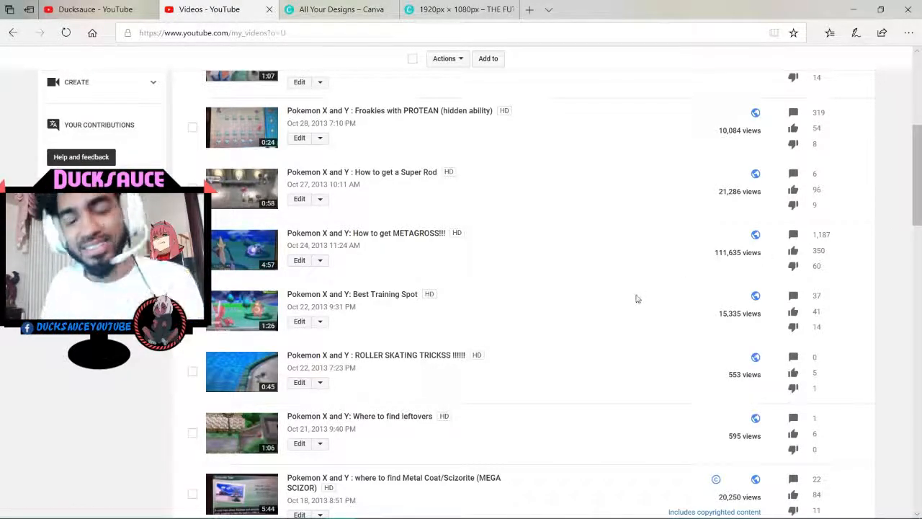
pyautogui.moveTo(596, 281)
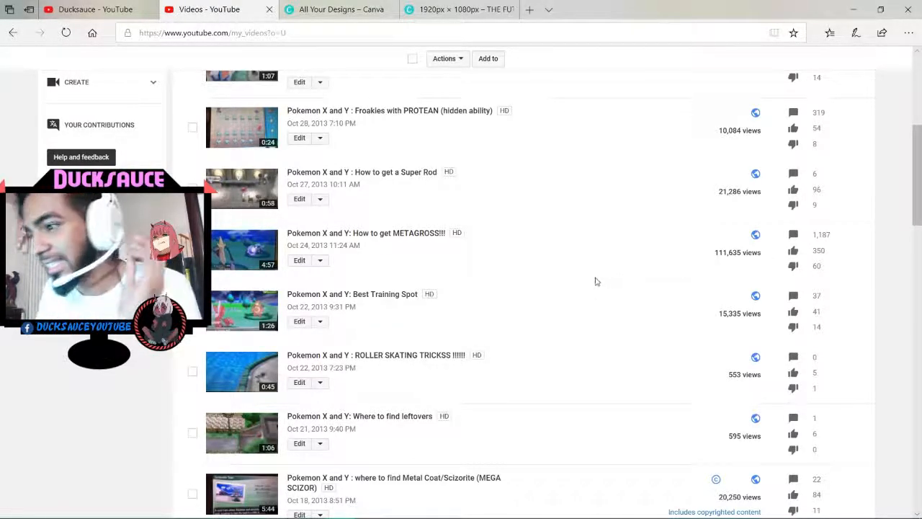
pyautogui.scroll(-3)
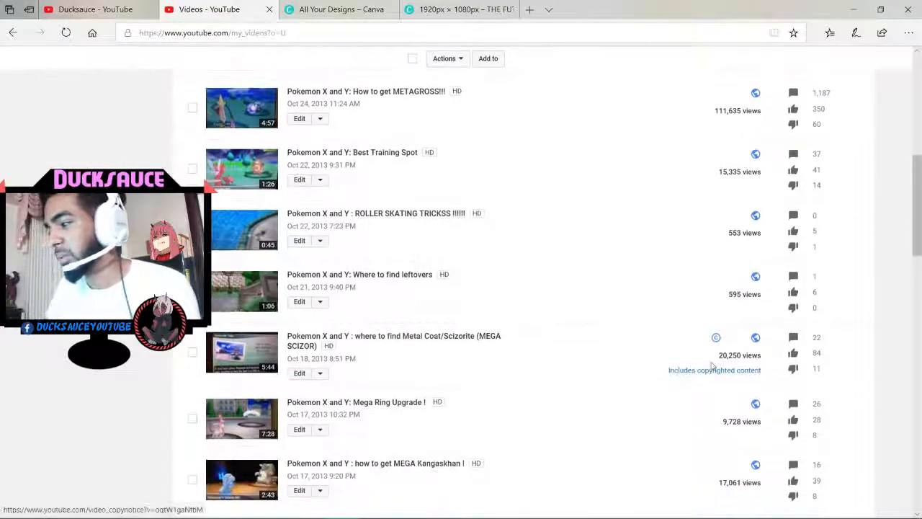
pyautogui.scroll(-3)
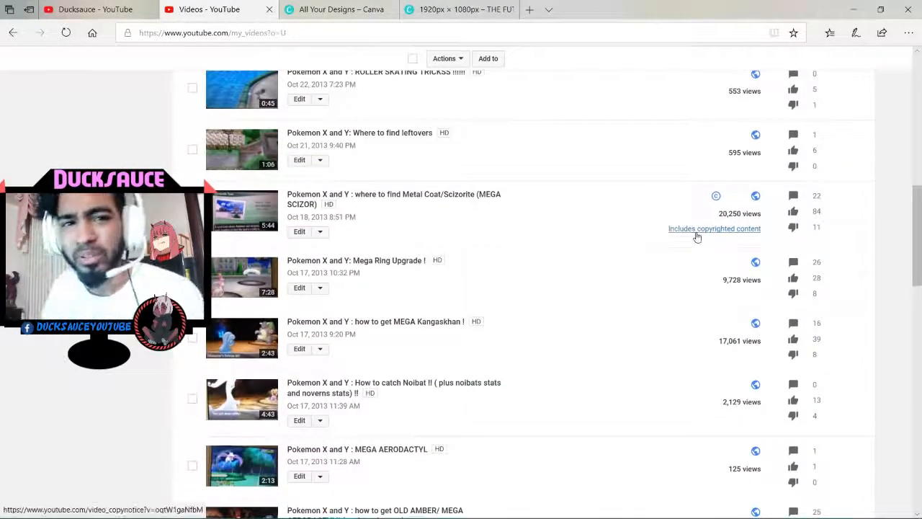
pyautogui.scroll(-3)
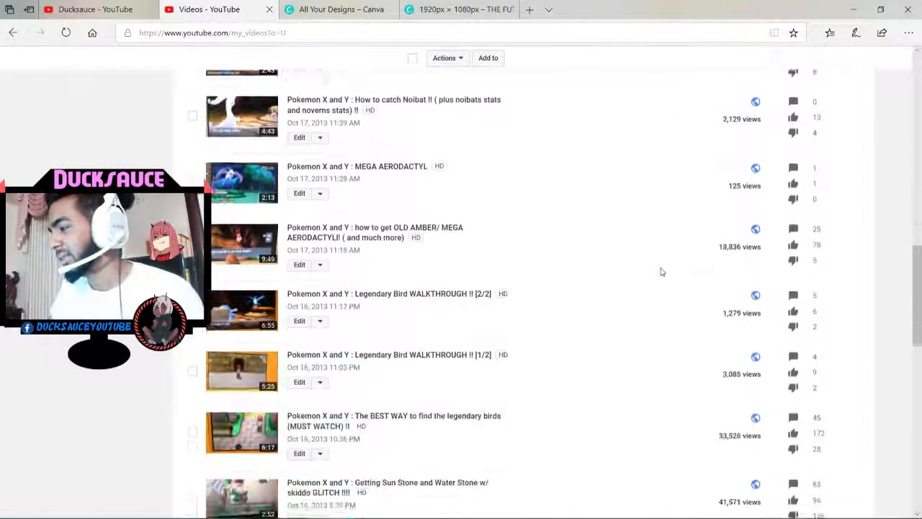
pyautogui.scroll(-3)
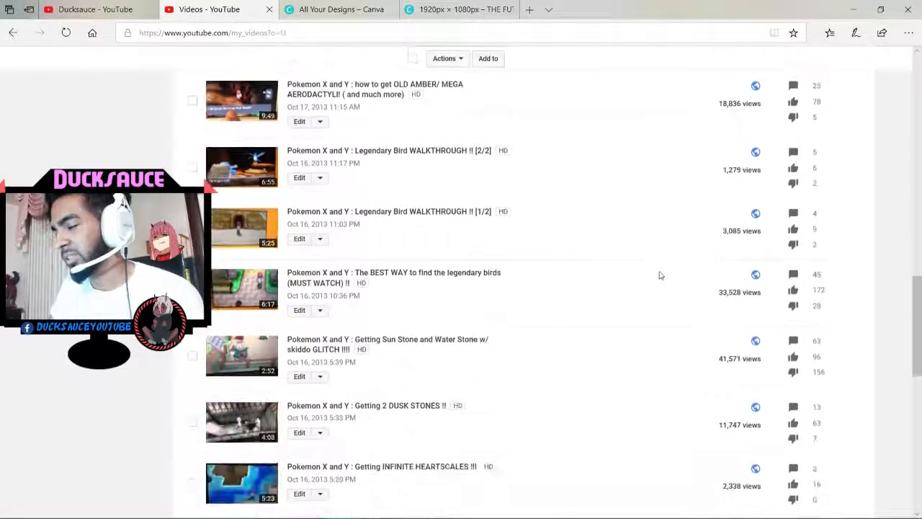
pyautogui.scroll(-3)
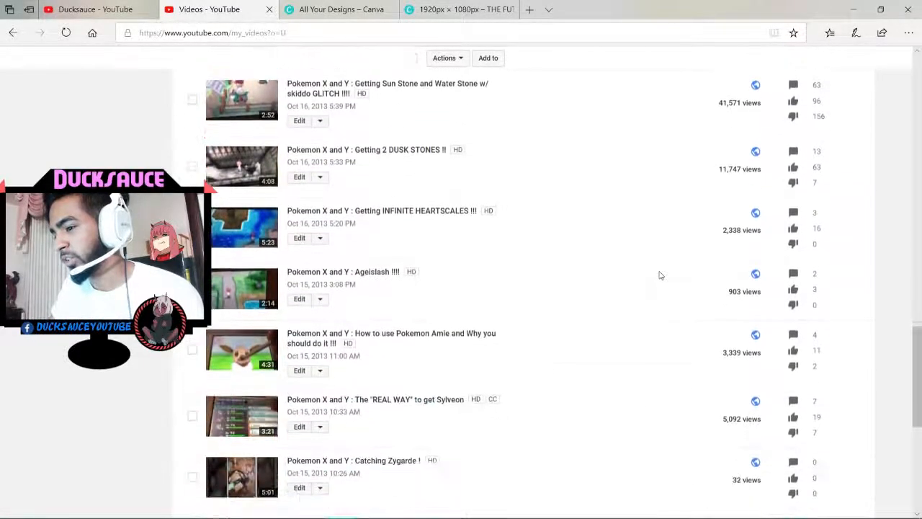
pyautogui.scroll(-3)
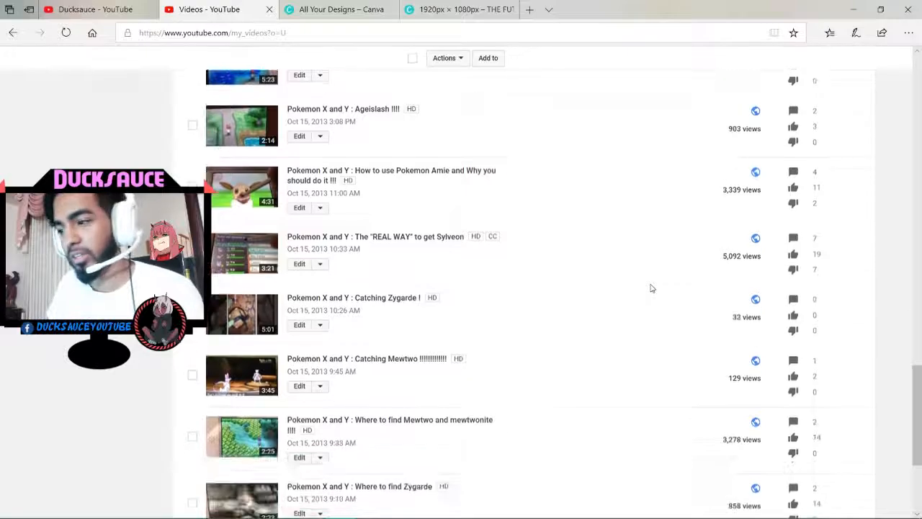
pyautogui.scroll(-3)
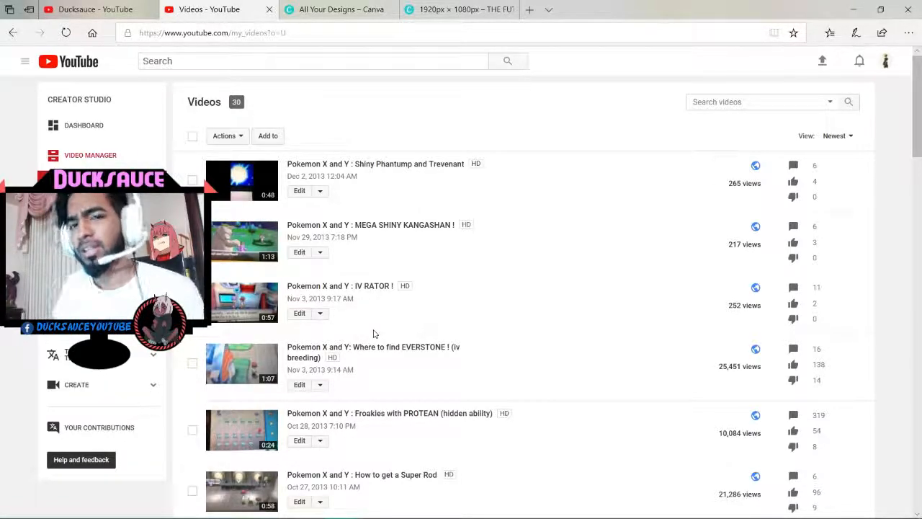
pyautogui.click(80, 9)
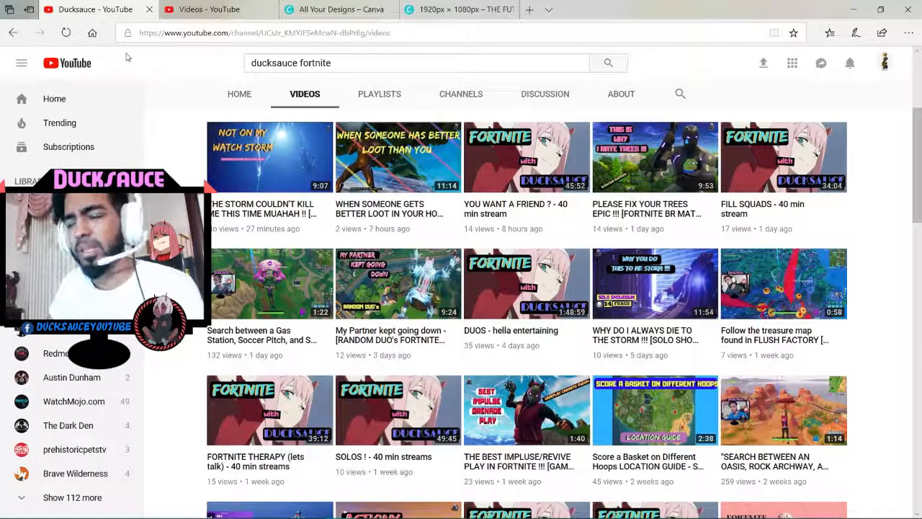
pyautogui.moveTo(397, 157)
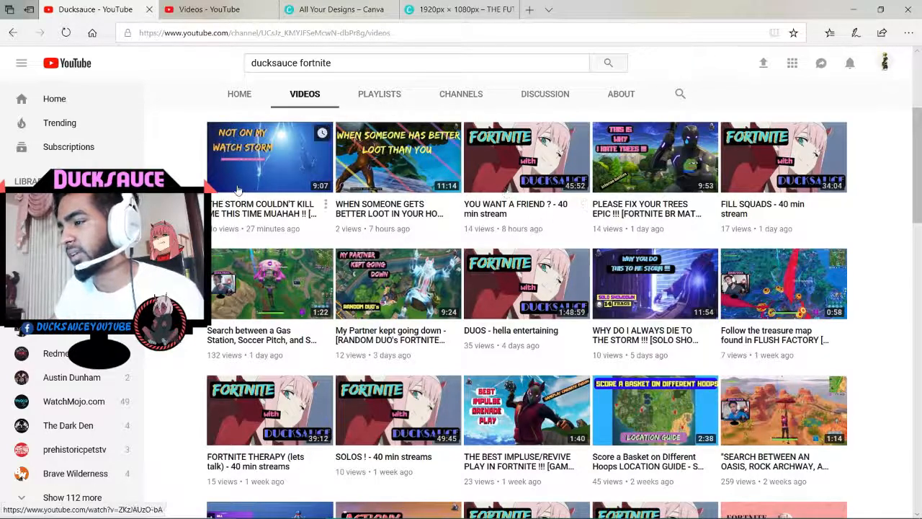
pyautogui.scroll(-3)
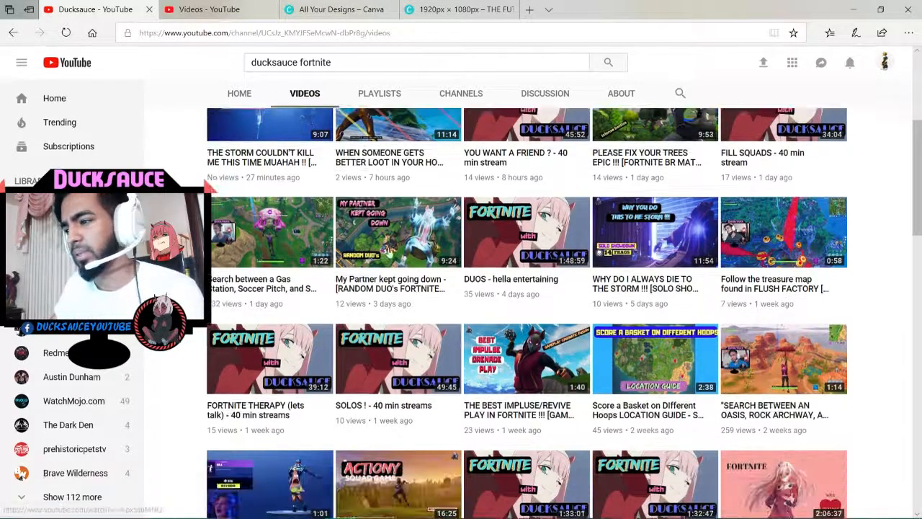
pyautogui.scroll(-3)
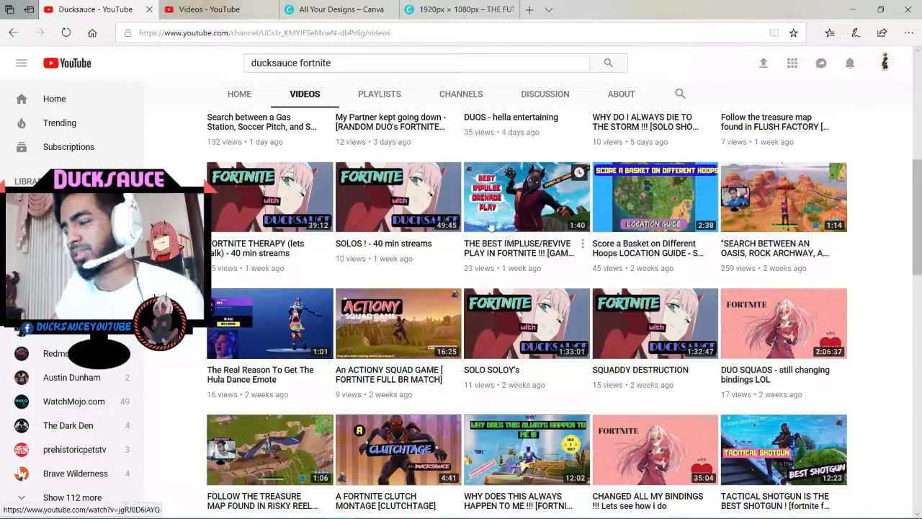
pyautogui.scroll(-3)
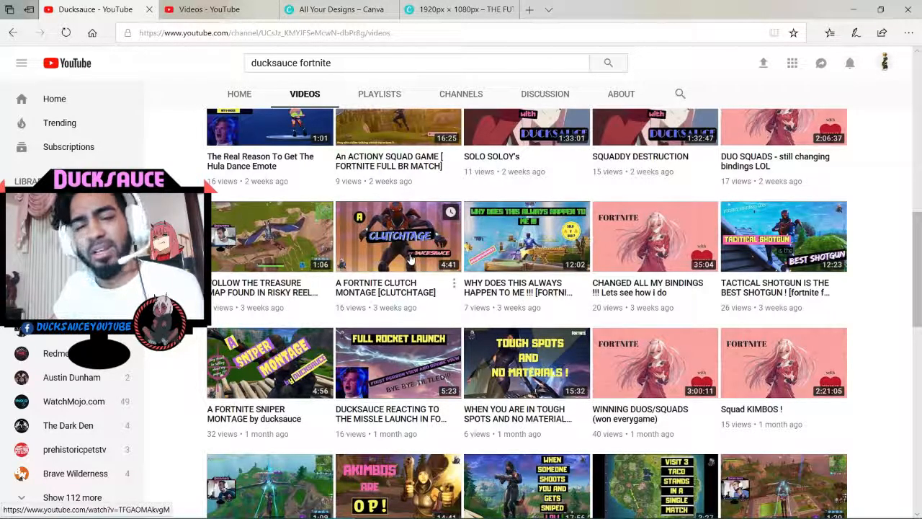
pyautogui.scroll(3)
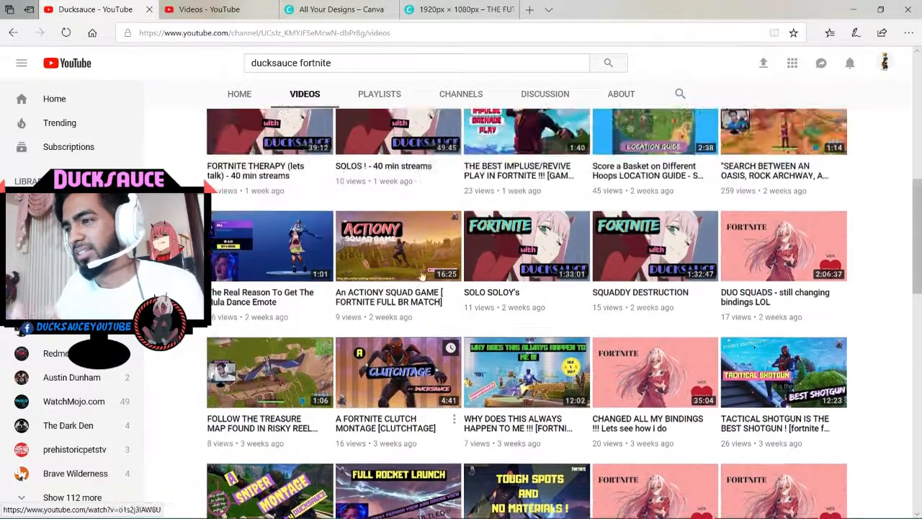
pyautogui.scroll(3)
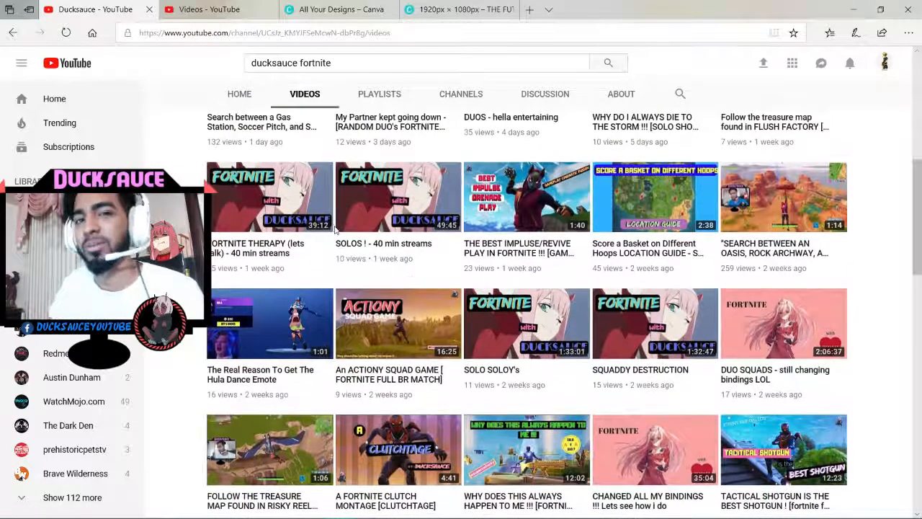
pyautogui.click(209, 9)
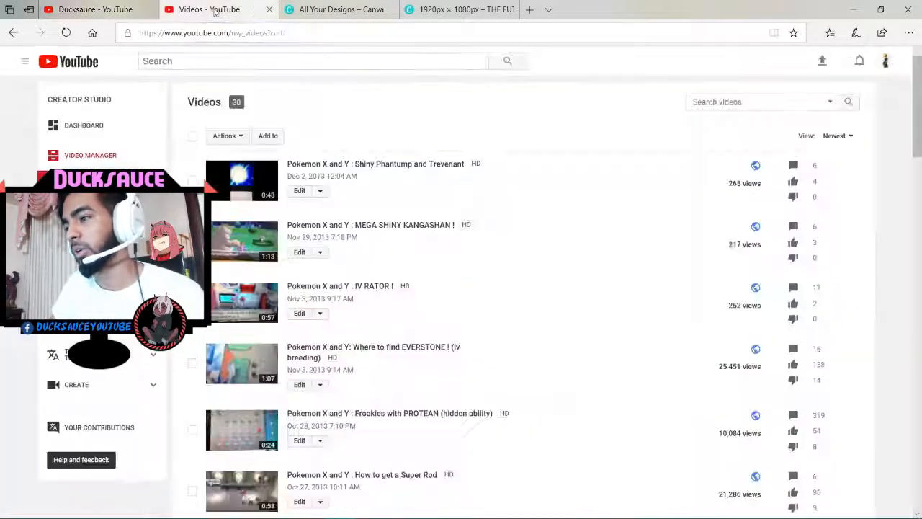